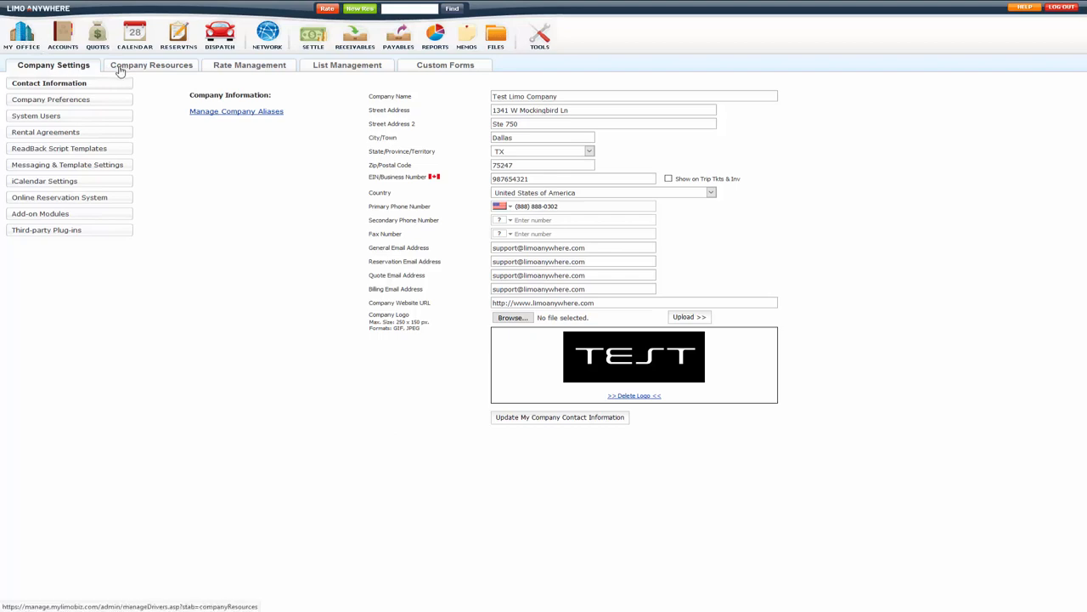
Go to the Company Resources area to show the Drivers list and Add New Driver form.
click(152, 64)
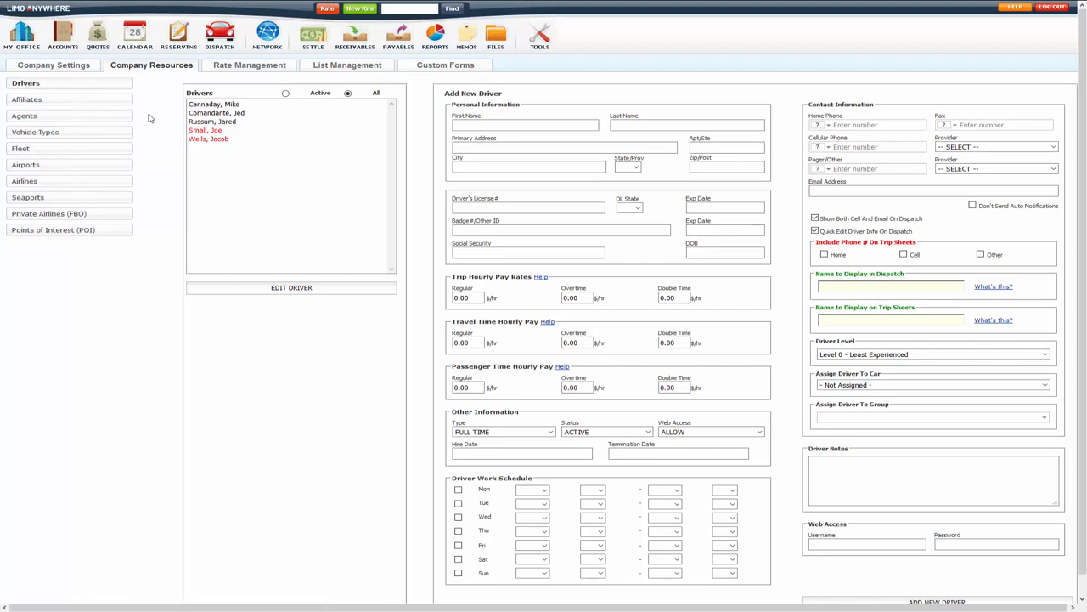
mouse_move(212, 117)
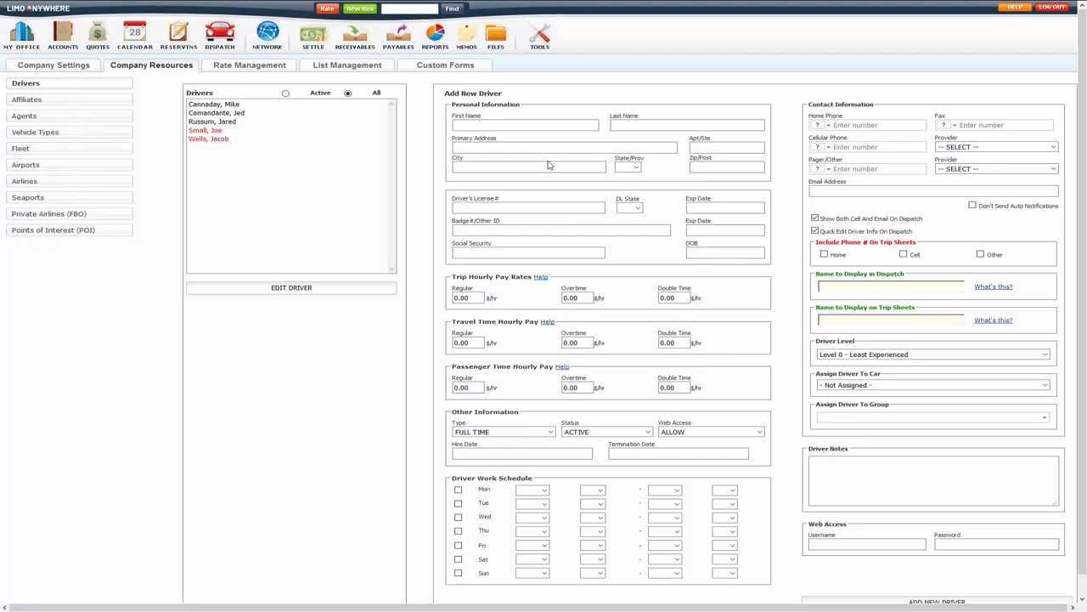
click(564, 146)
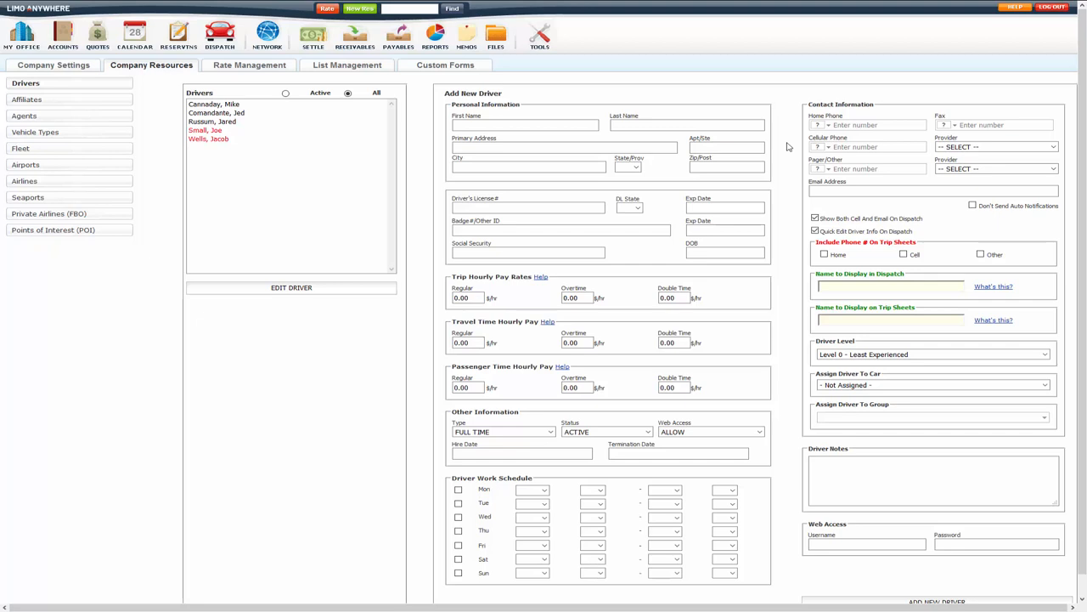
mouse_move(870, 163)
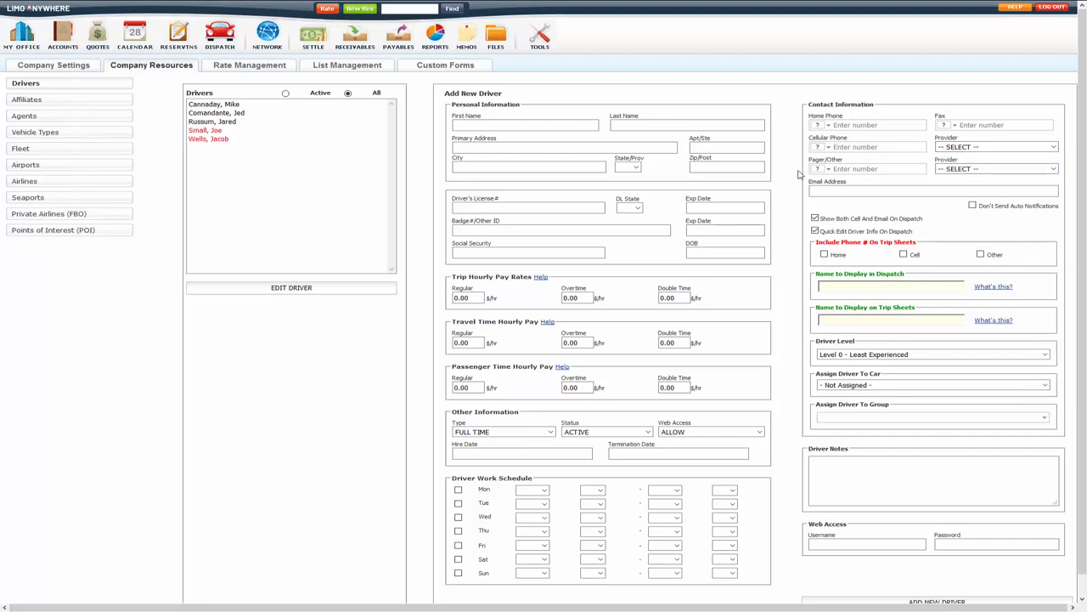
mouse_move(797, 162)
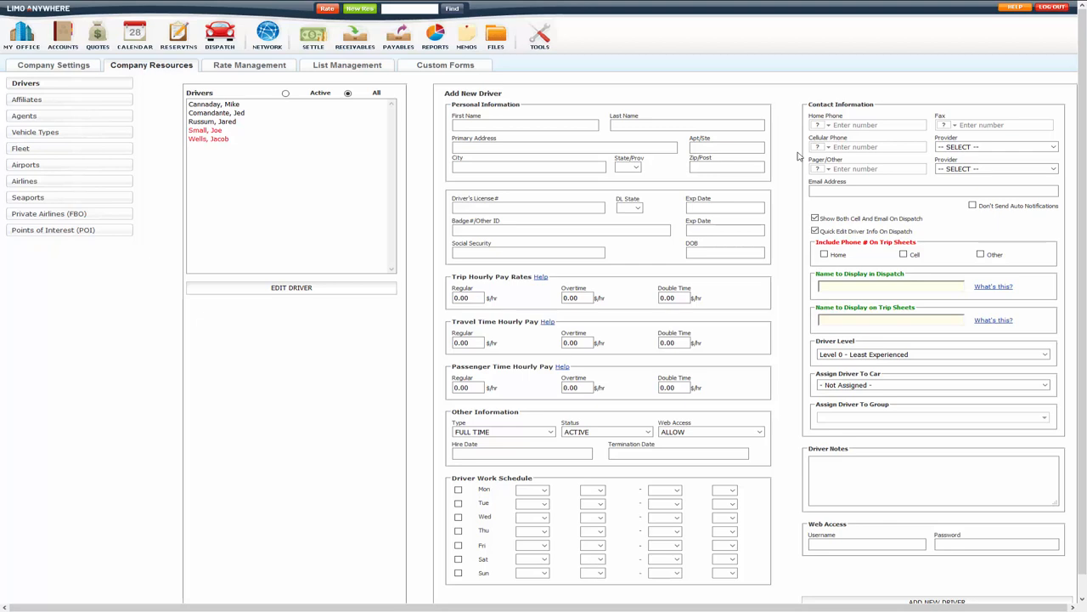
click(933, 191)
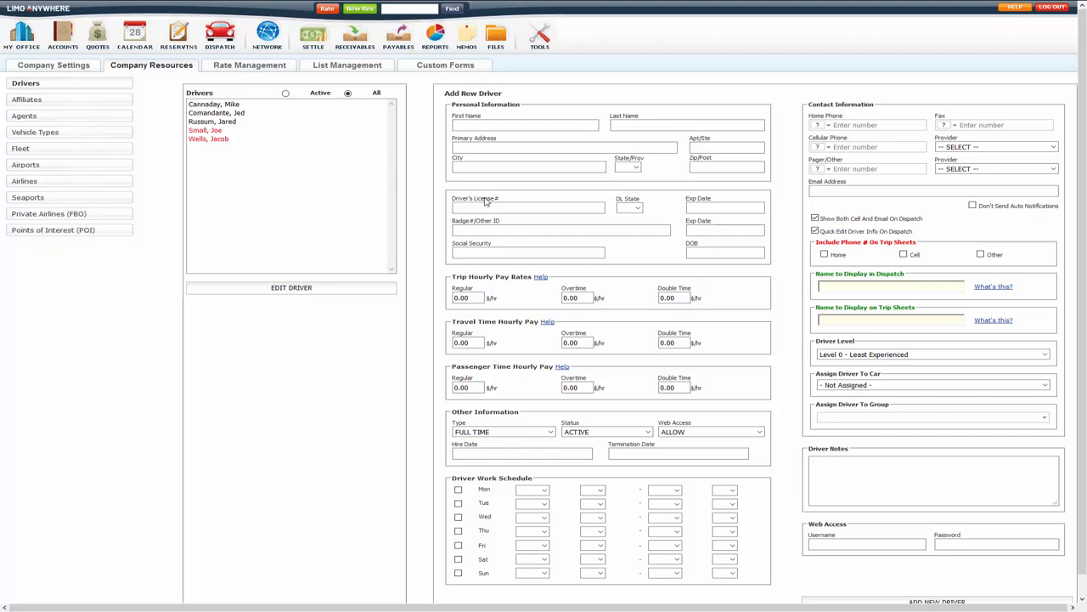
Select a driver in the Drivers list so the page reloads.
click(931, 384)
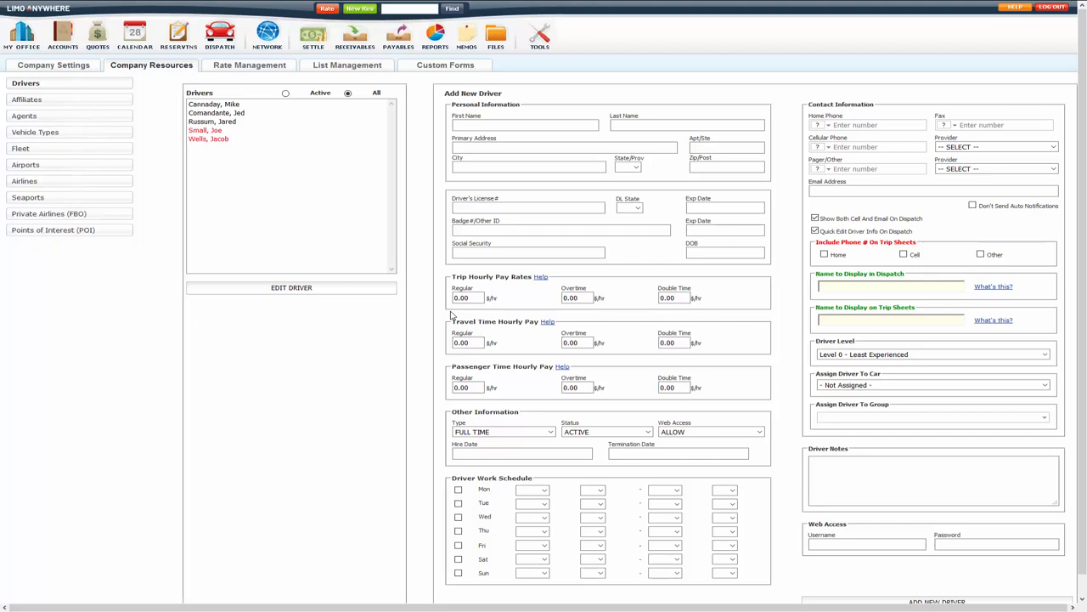
mouse_move(483, 275)
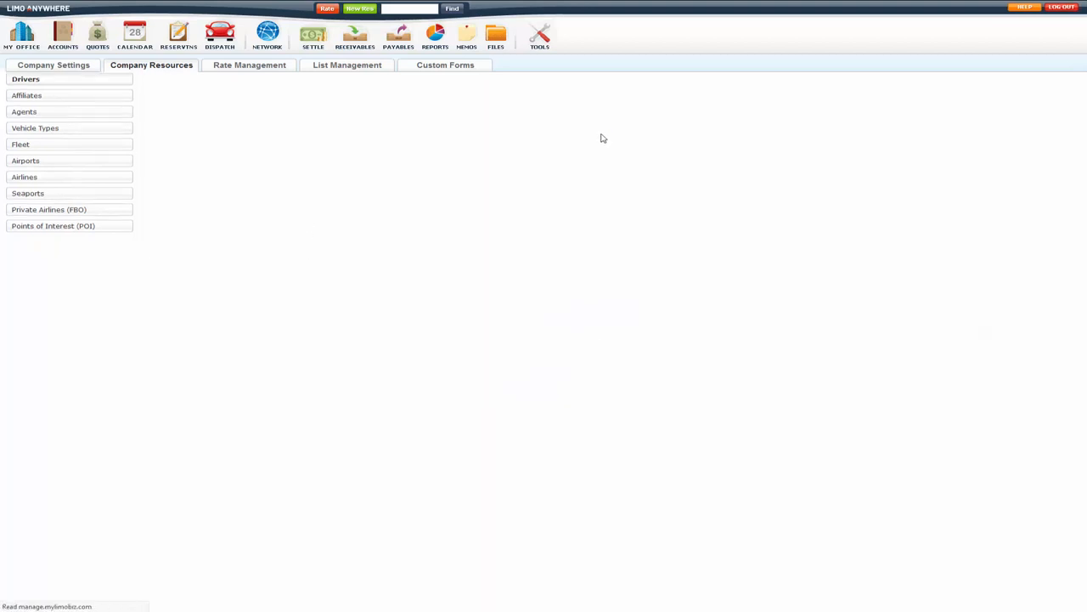
click(26, 78)
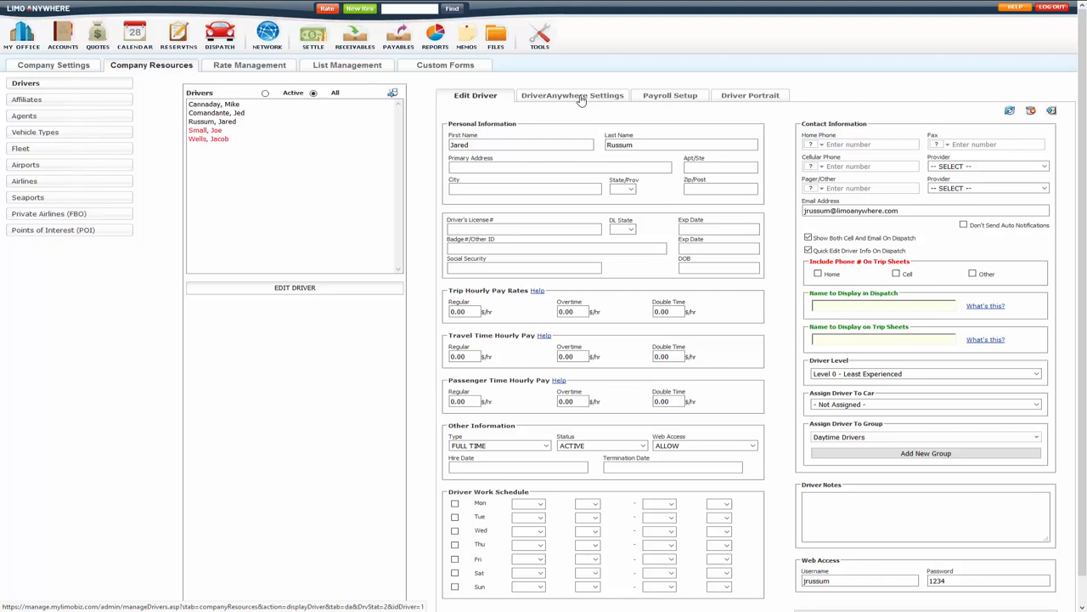
click(571, 95)
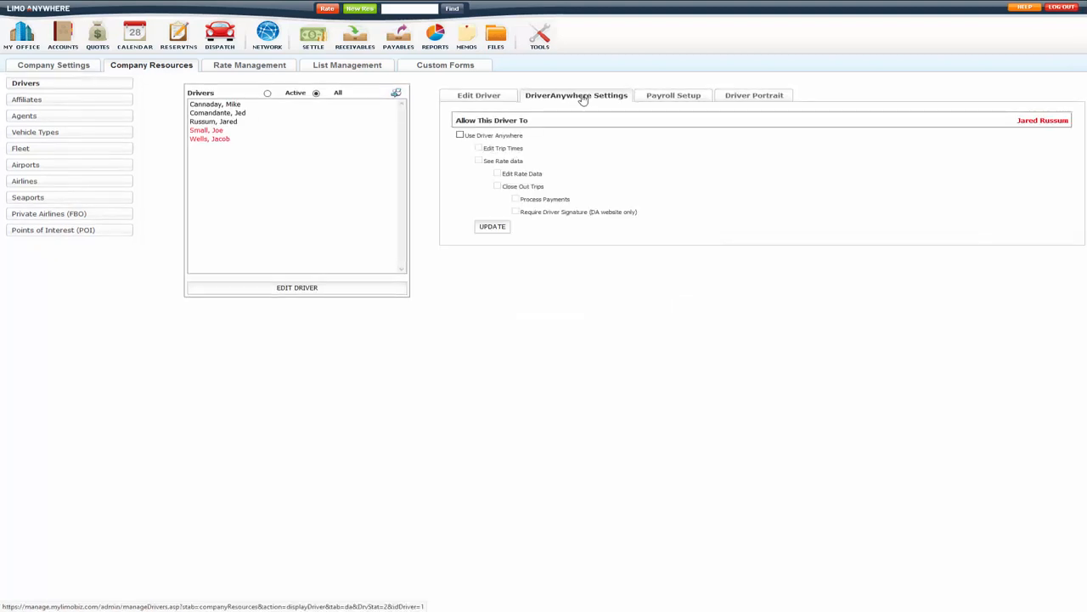
click(672, 95)
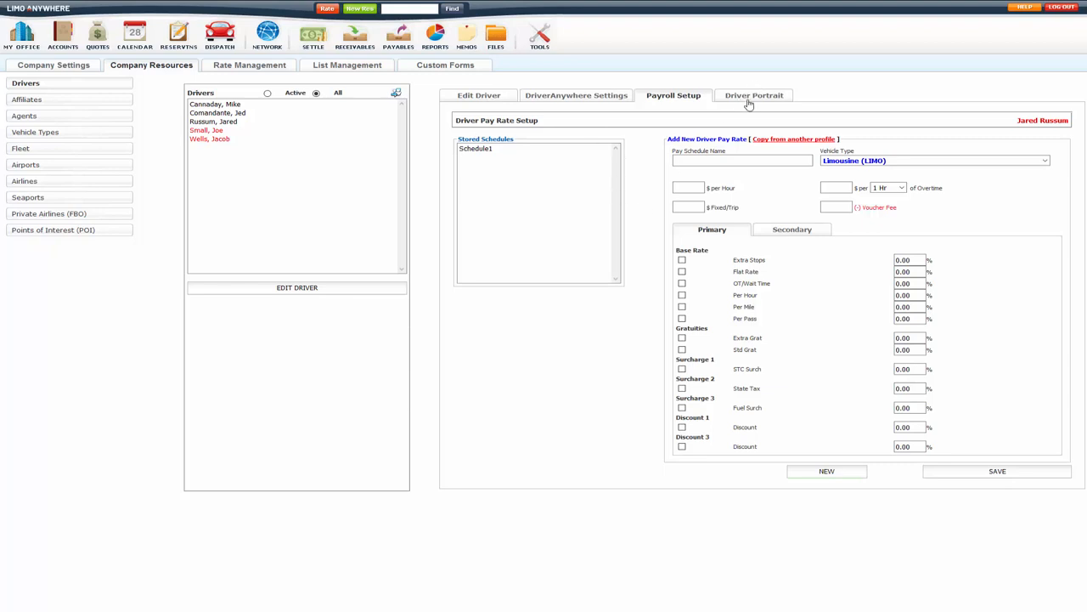
click(753, 95)
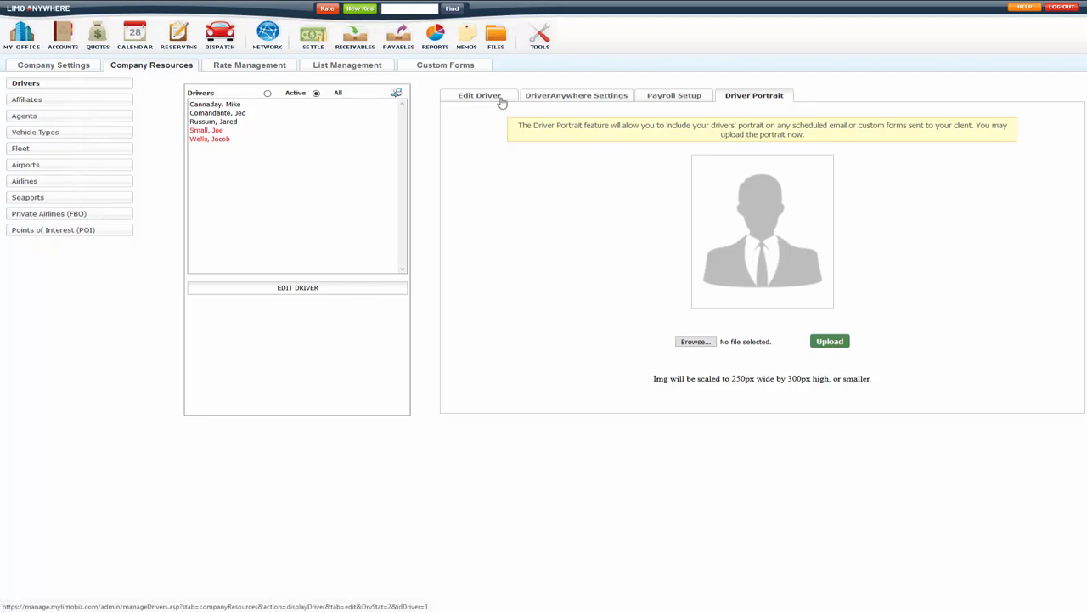
click(479, 95)
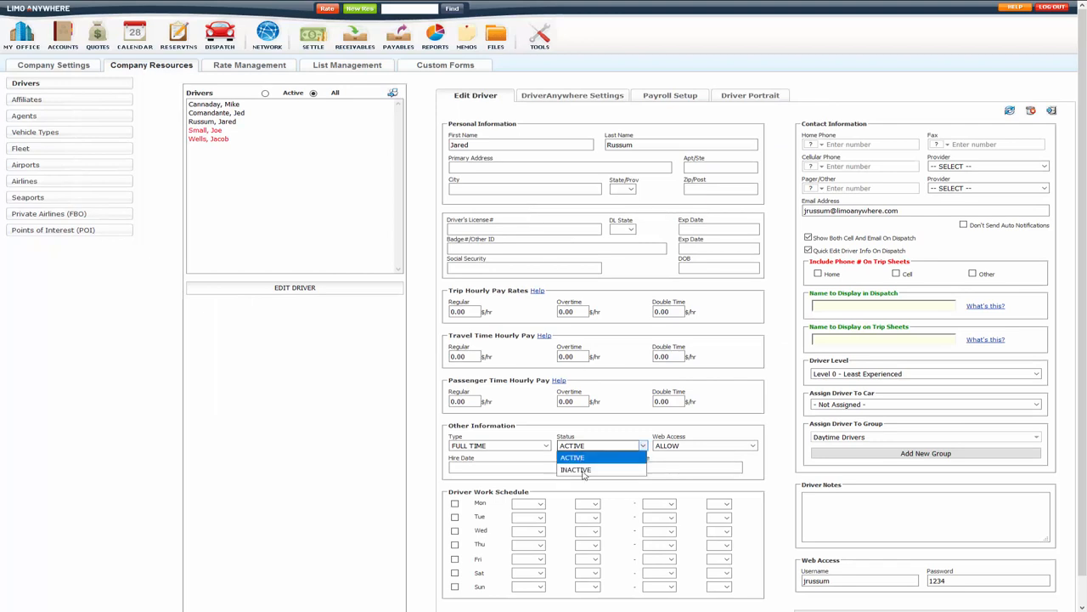
click(571, 457)
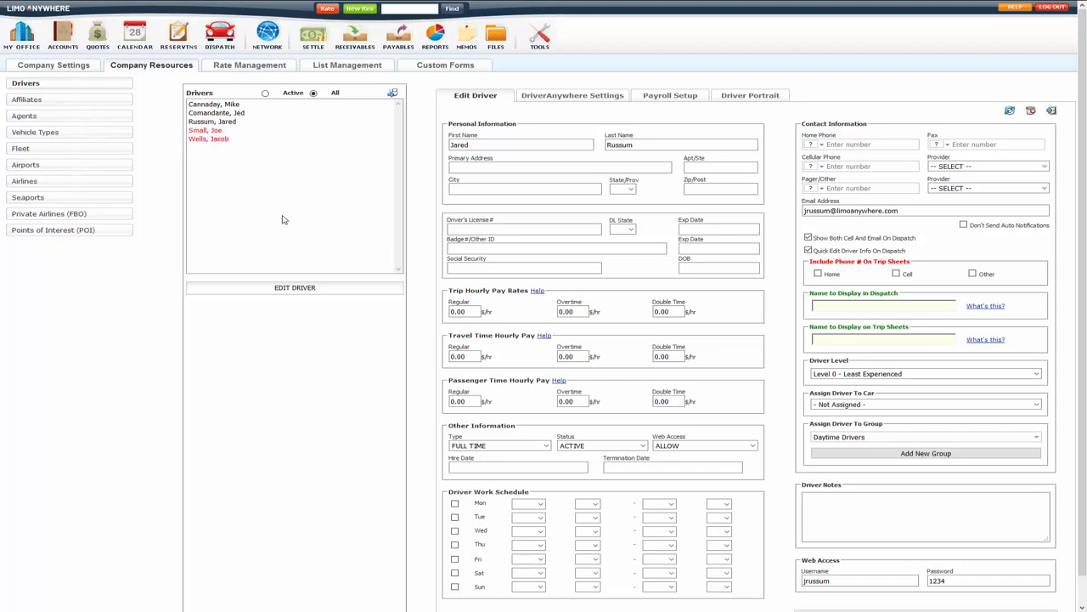
mouse_move(243, 165)
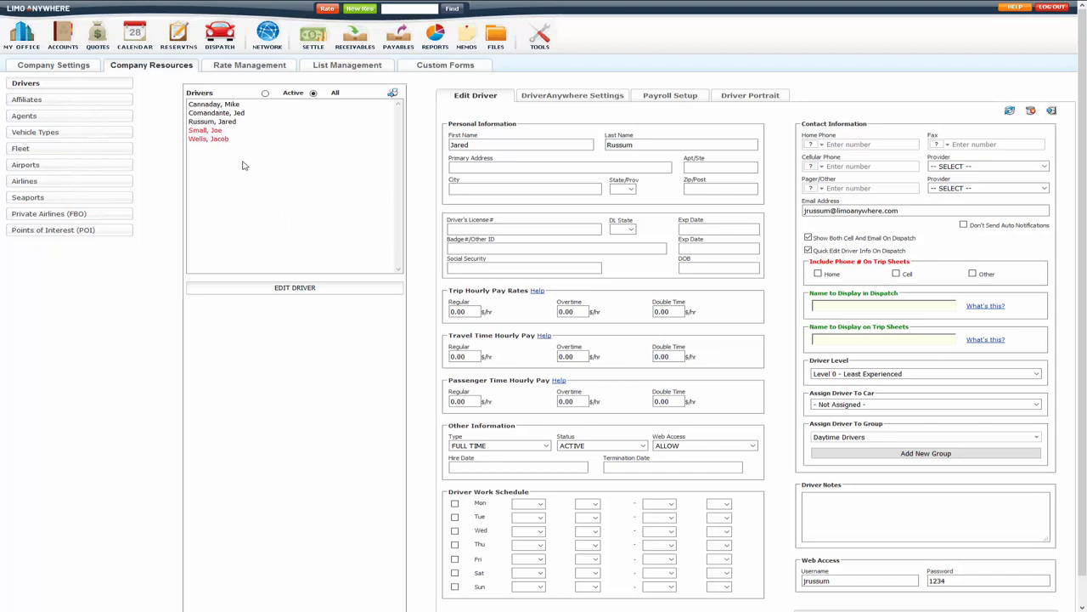